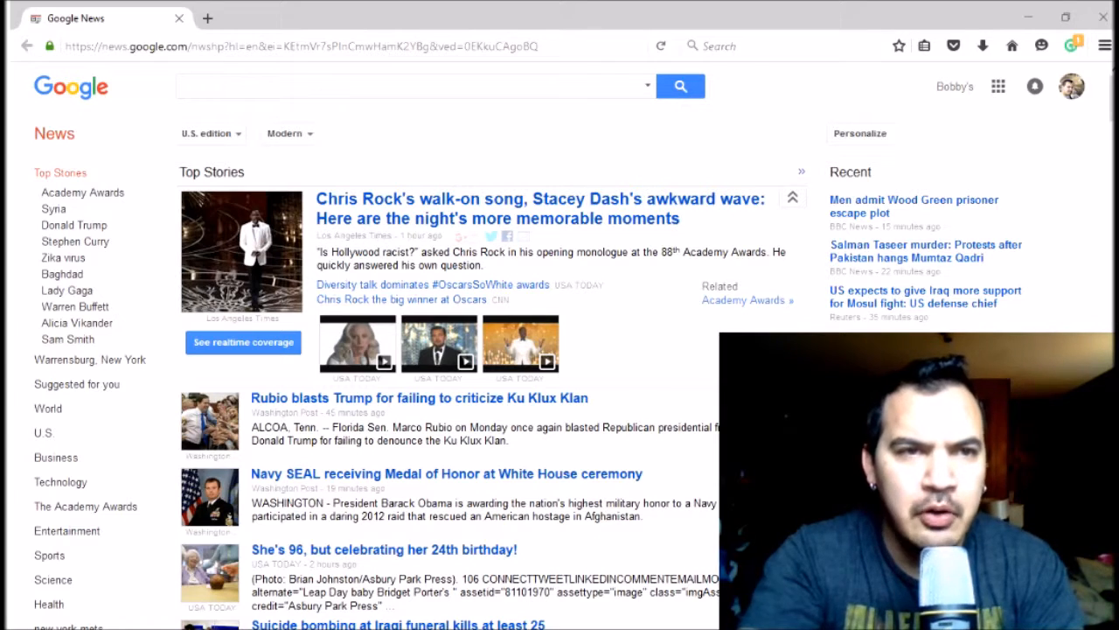
Search the web for the phrase 'there are no strings on me' from the Firefox search box.
{"action": "left_click", "coordinate": [778, 46]}
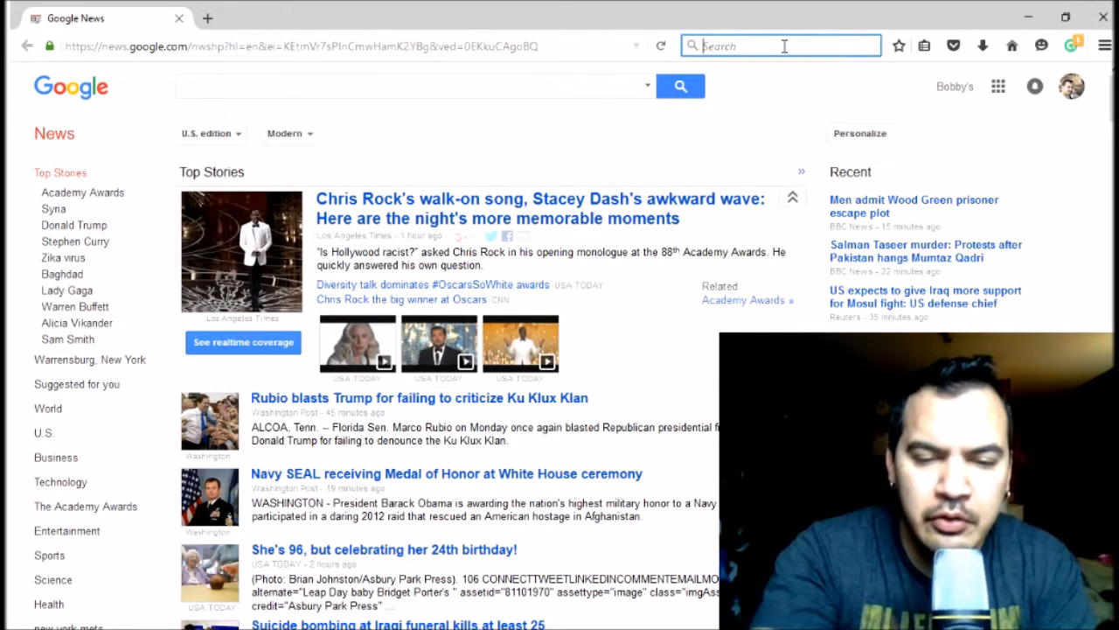
{"action": "type", "text": "there are no"}
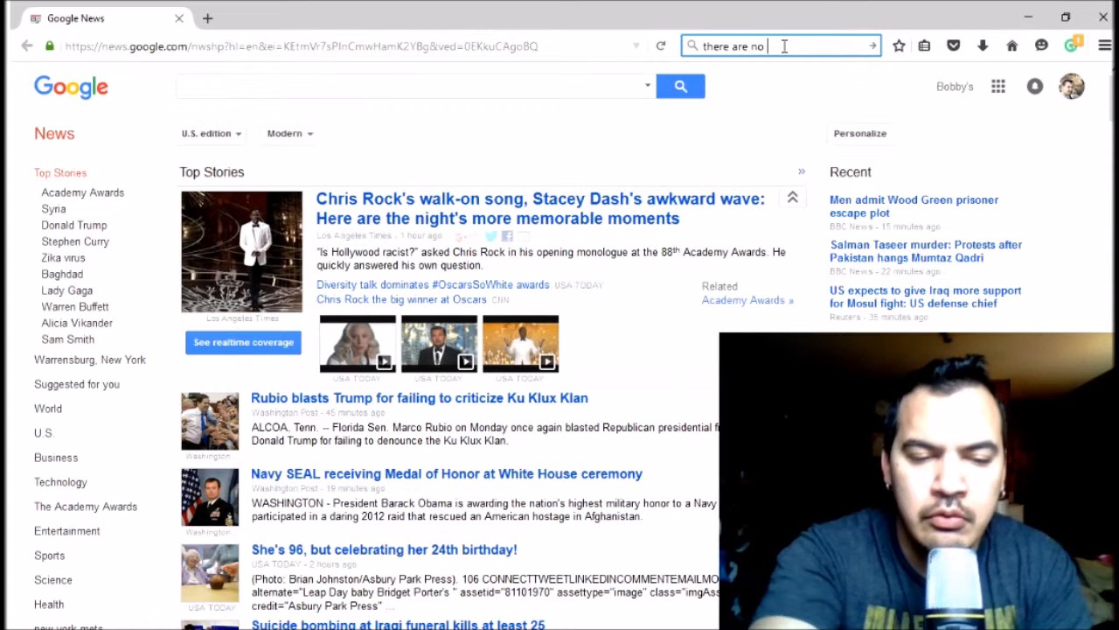
{"action": "type", "text": "strings"}
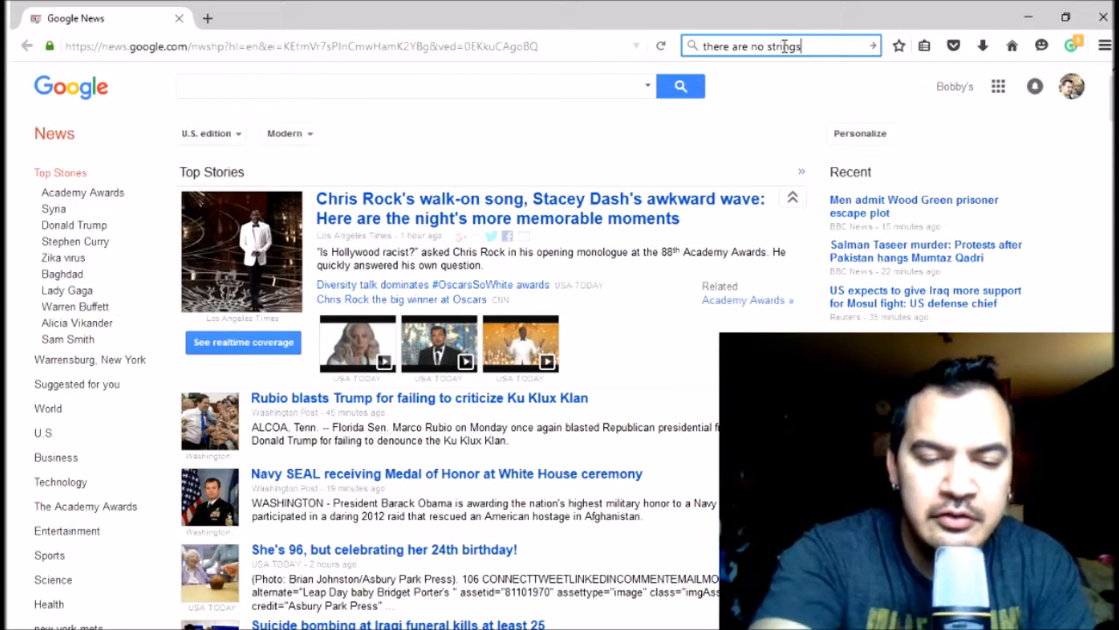
{"action": "type", "text": "on me"}
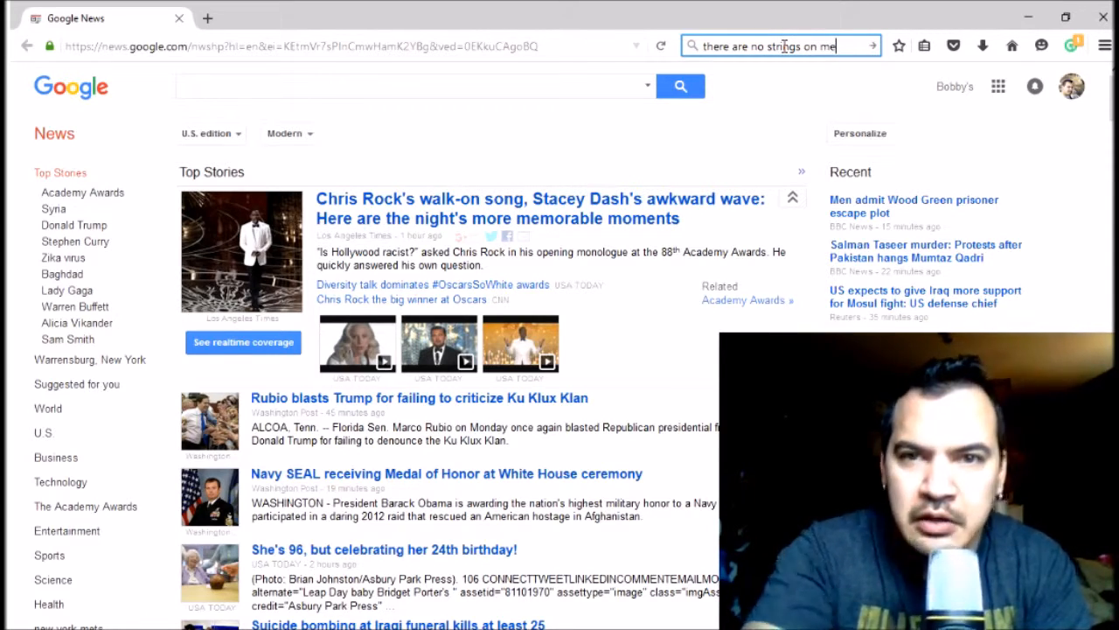
{"action": "key", "text": "Return"}
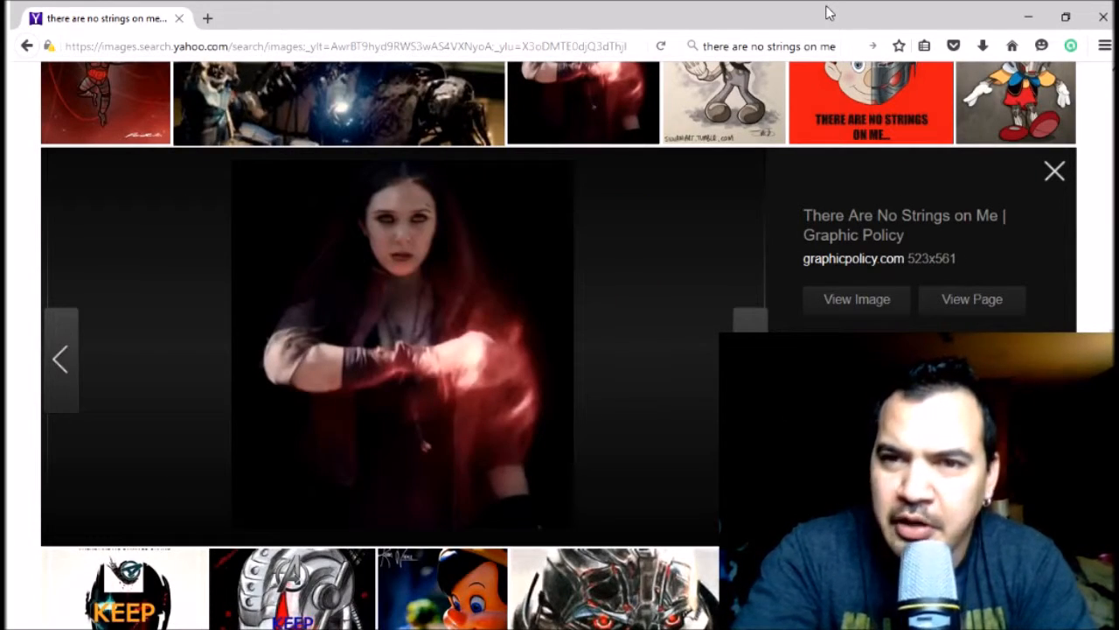
{"action": "mouse_move", "coordinate": [1054, 169]}
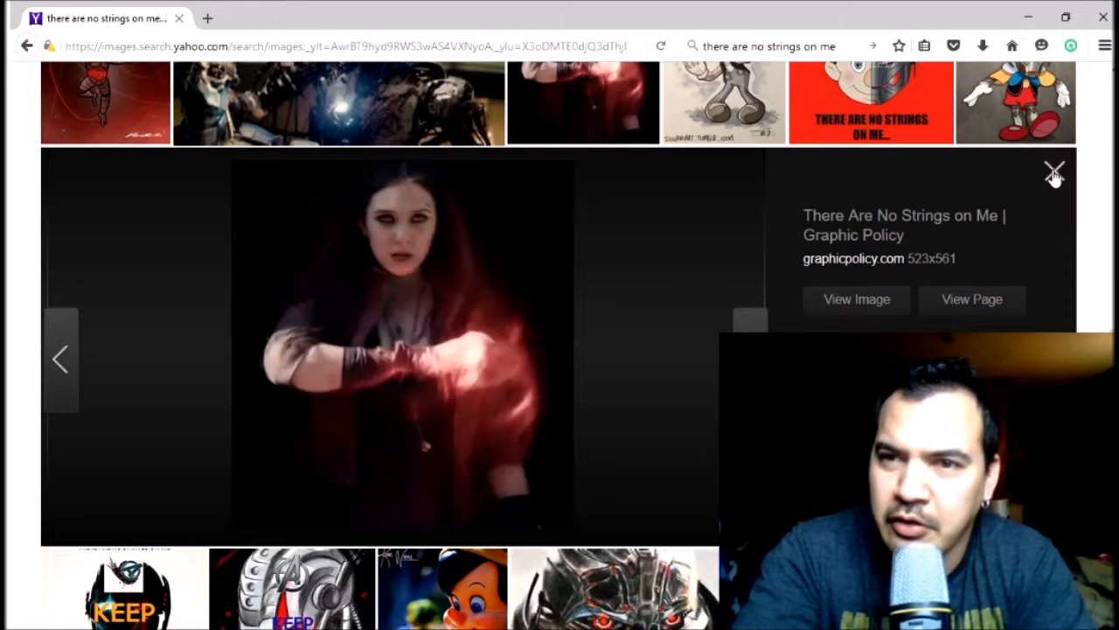
Close the red-glowing woman's and curly-haired woman's previews, returning to the results grid.
{"action": "left_click", "coordinate": [871, 102]}
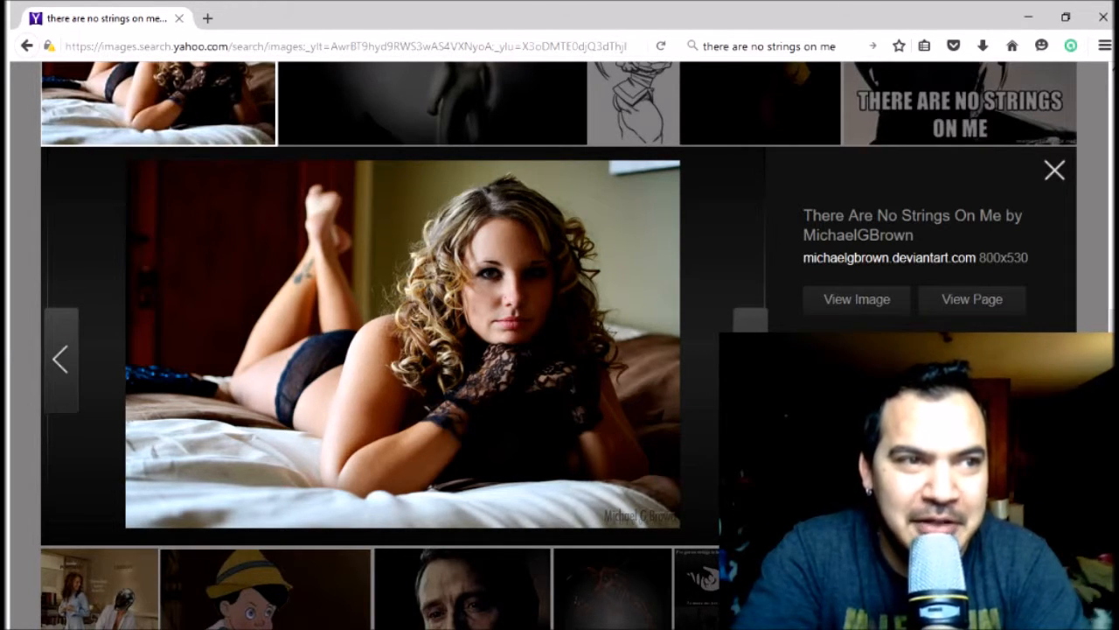
{"action": "left_click", "coordinate": [1054, 169]}
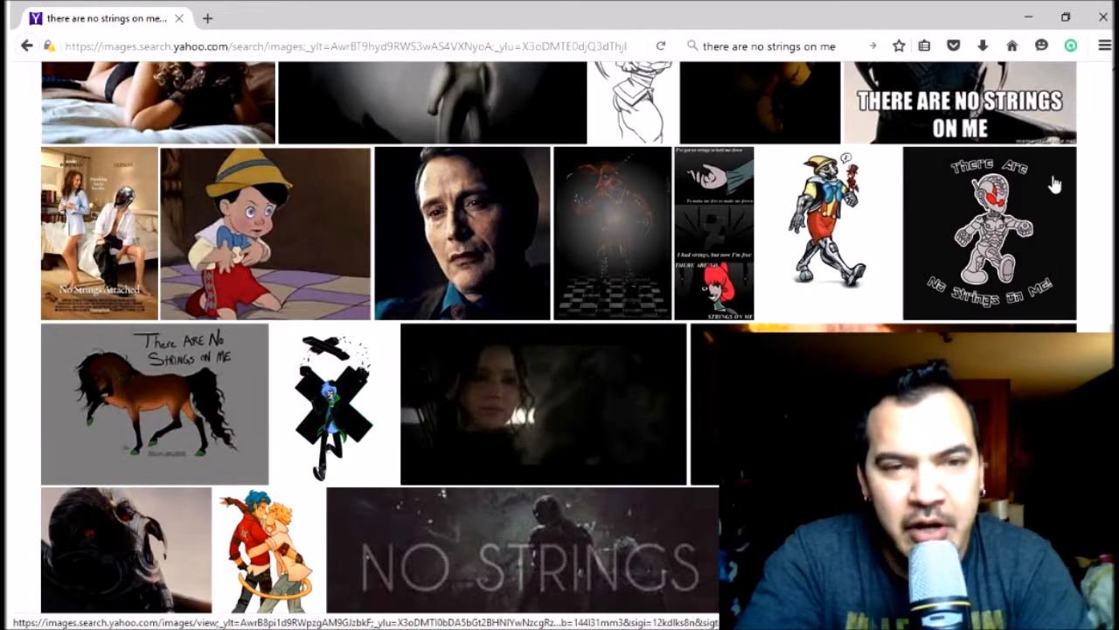
Preview a result image and close the Ain't Nobody Got Time for Strings preview.
{"action": "left_click", "coordinate": [267, 550]}
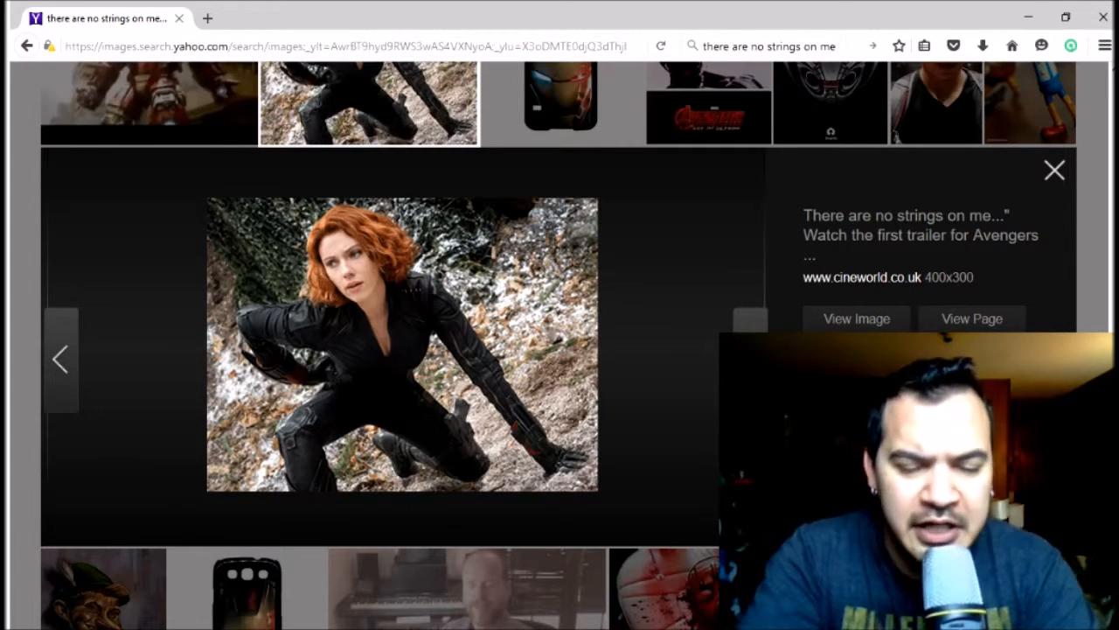
{"action": "mouse_move", "coordinate": [1054, 167]}
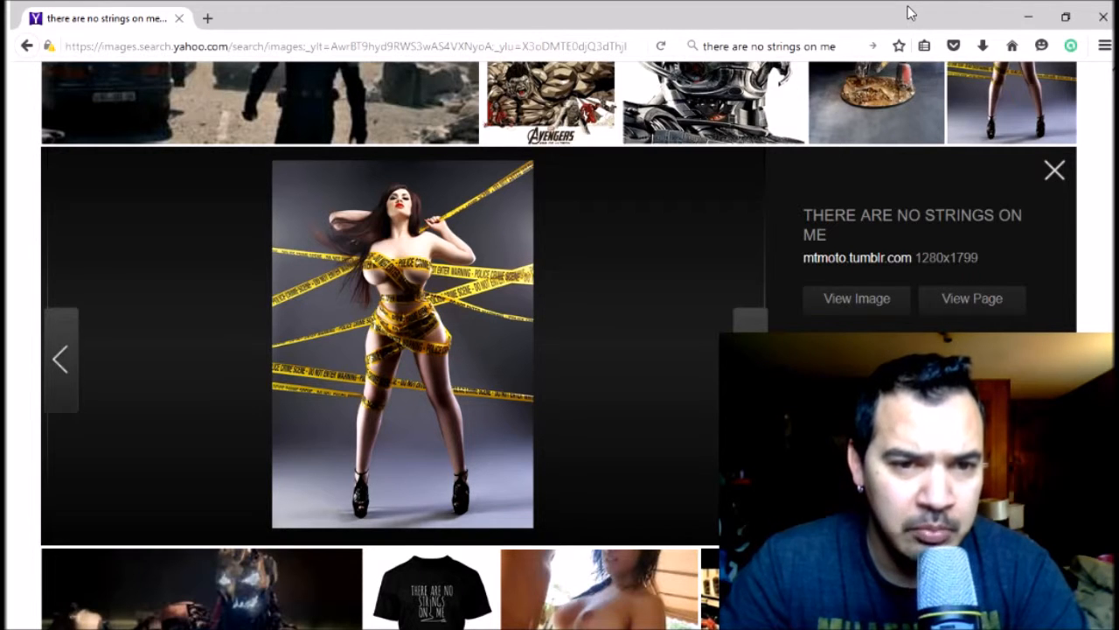
{"action": "mouse_move", "coordinate": [1077, 134]}
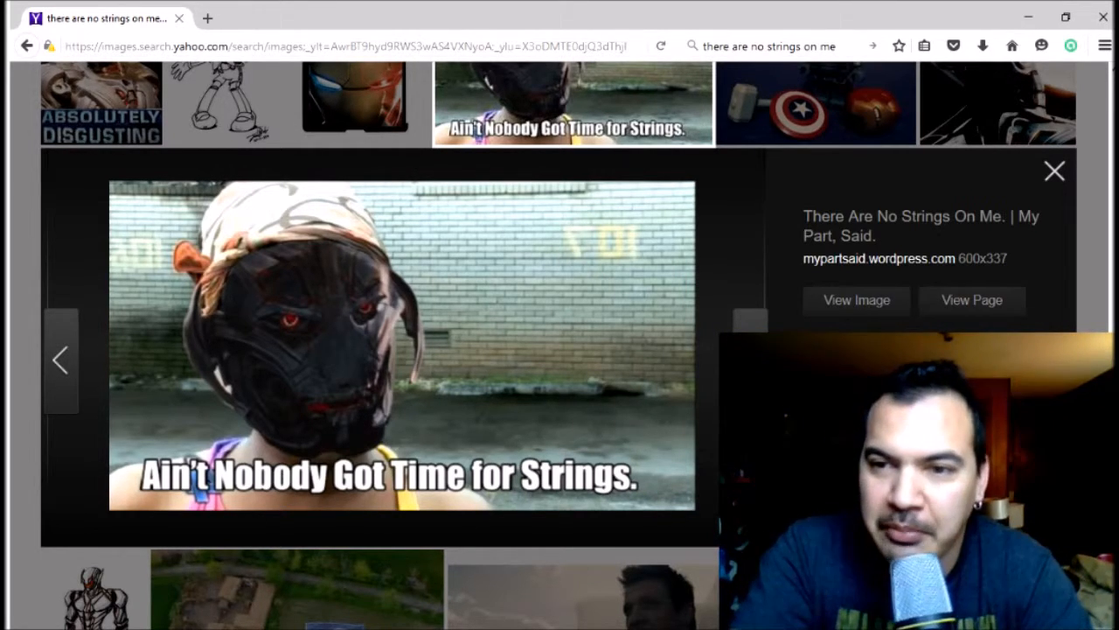
{"action": "left_click", "coordinate": [1053, 171]}
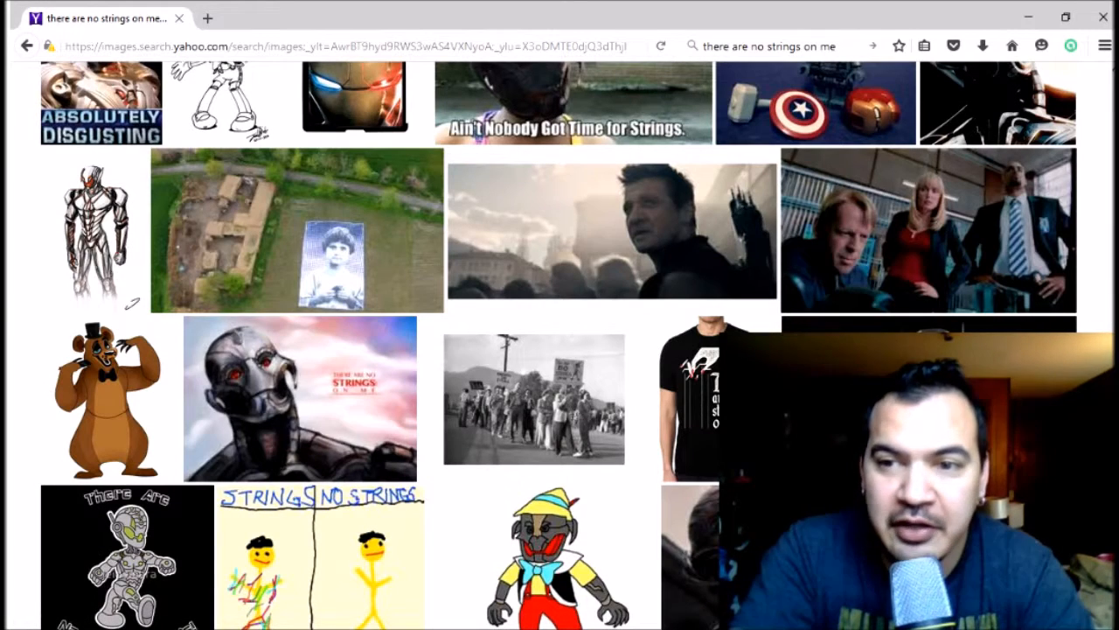
Scroll further down the results and enlarge the dark Mockingjay YouTube still.
{"action": "scroll", "scroll_direction": "down", "scroll_amount": 3}
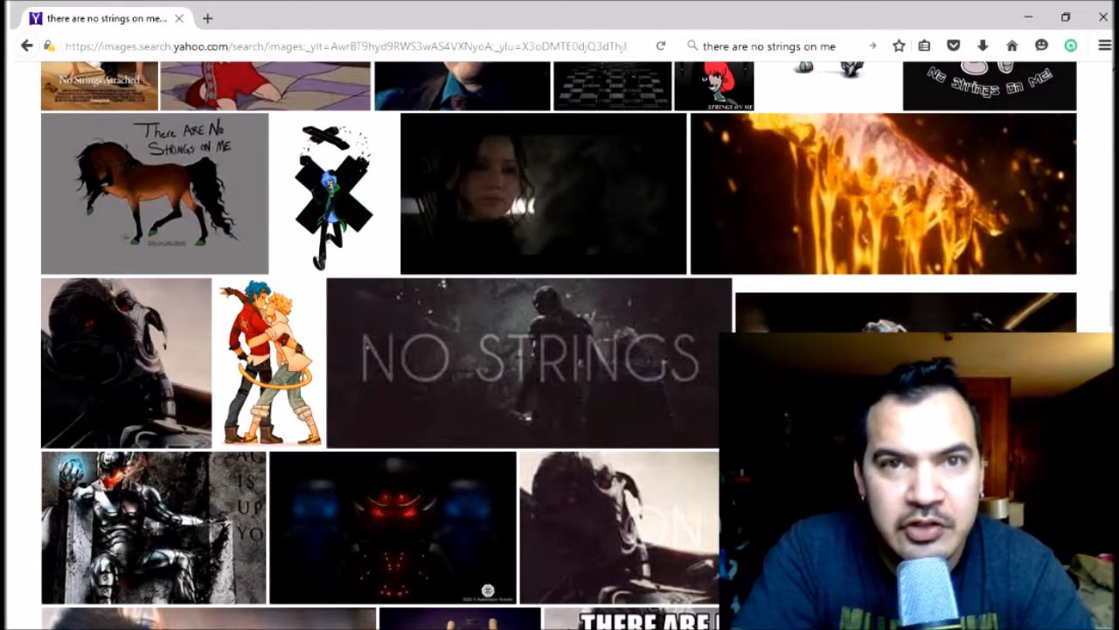
{"action": "left_click", "coordinate": [543, 193]}
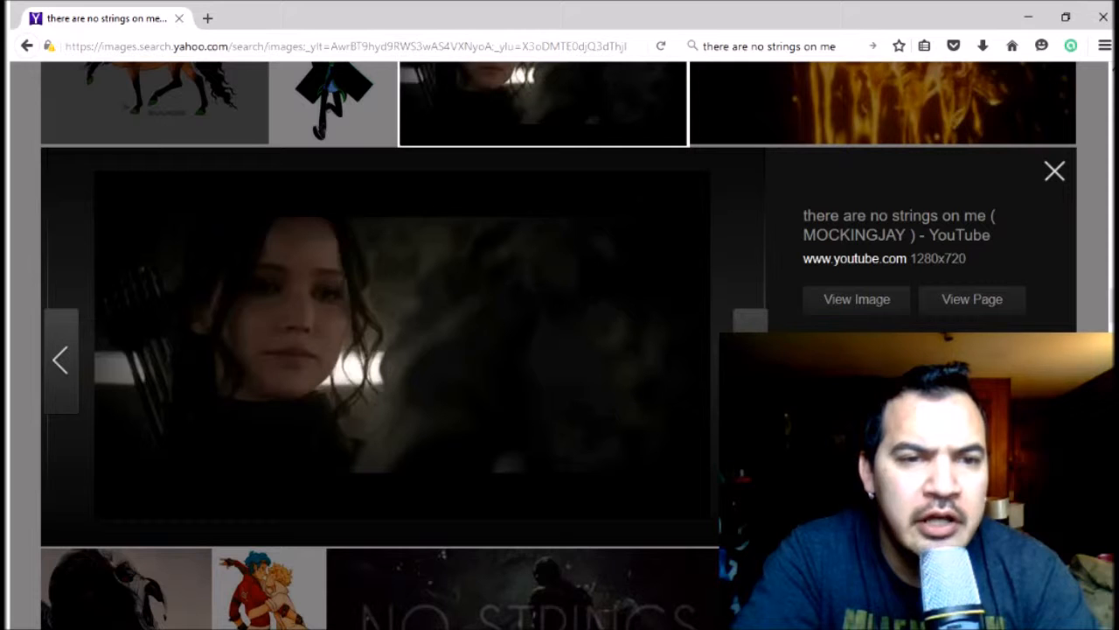